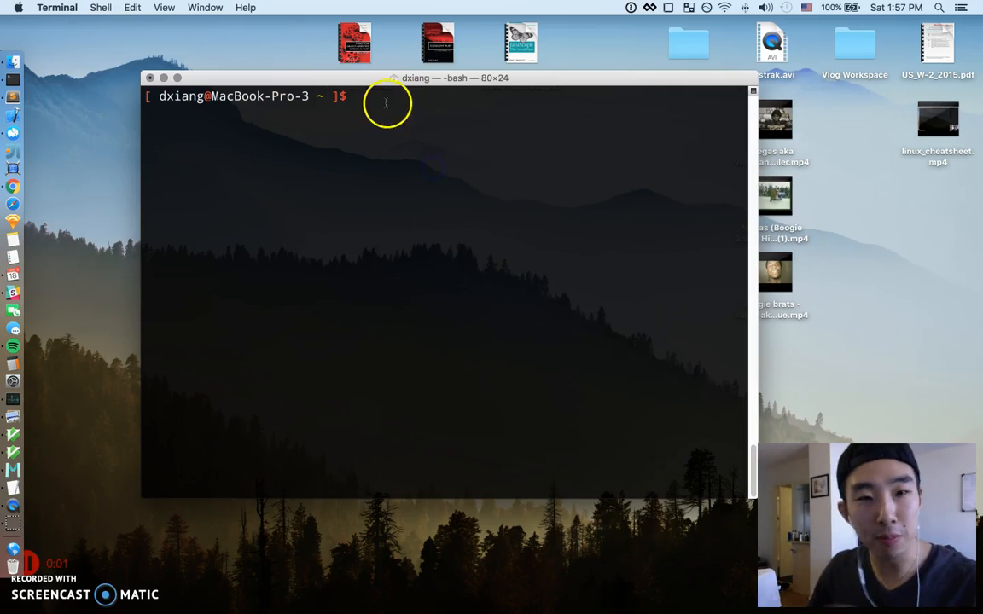
mouse_move(380, 106)
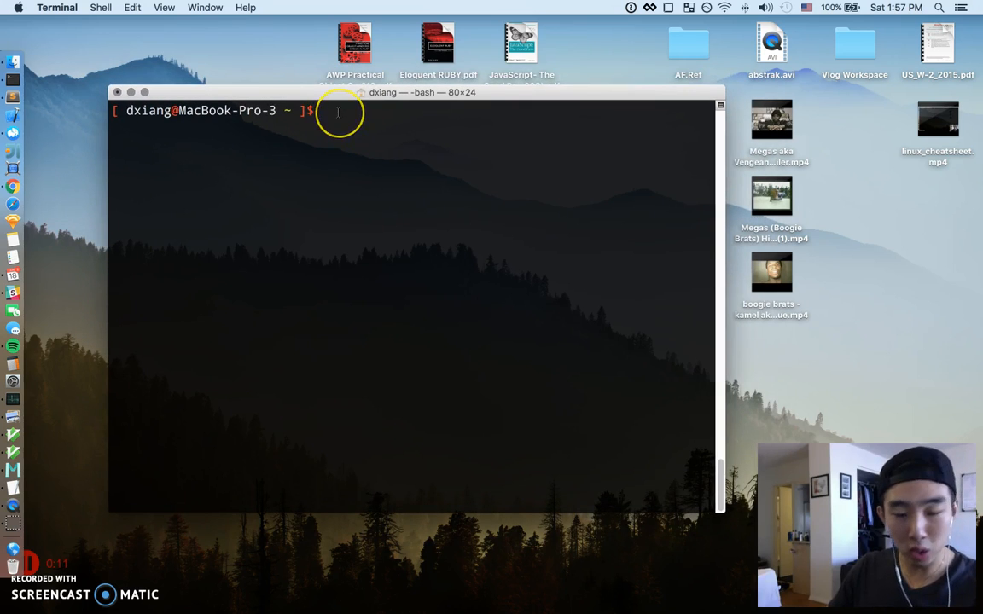
Step: Run the nonsense command 'kasfasdf' to show the error, then list the home folder with ls
type("kasfasdf")
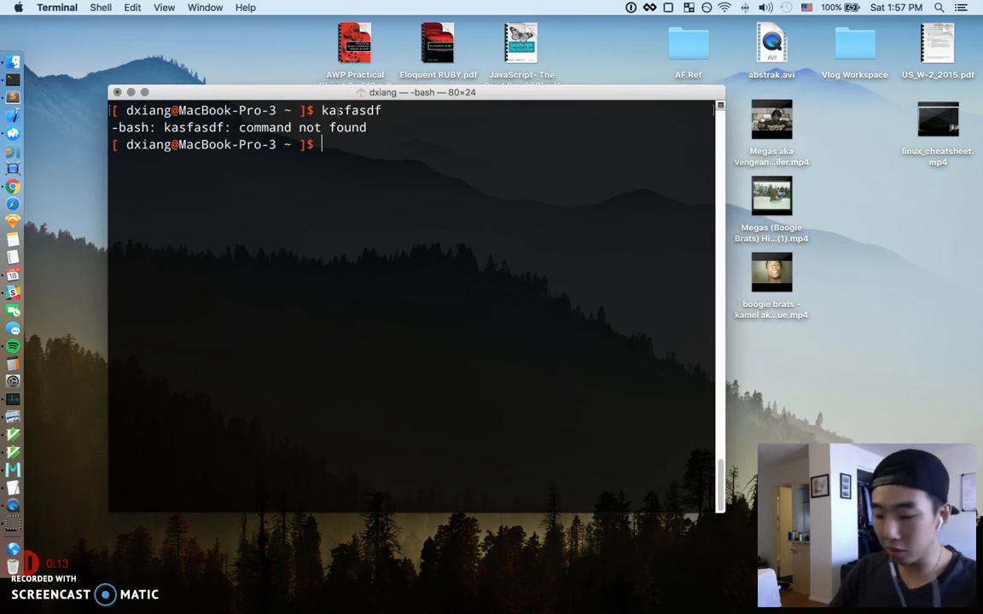
type("ls")
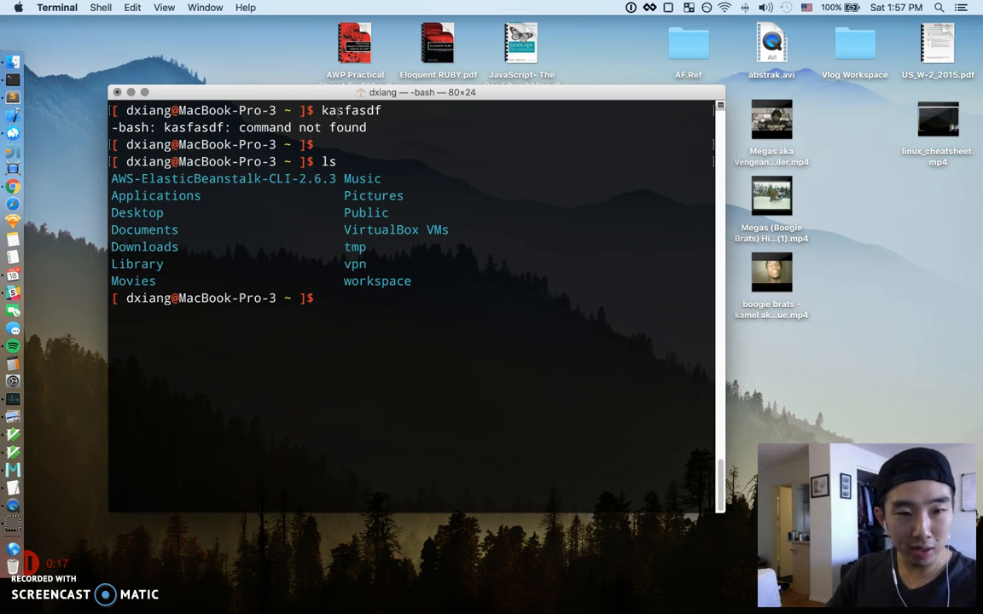
mouse_move(355, 293)
type("cd")
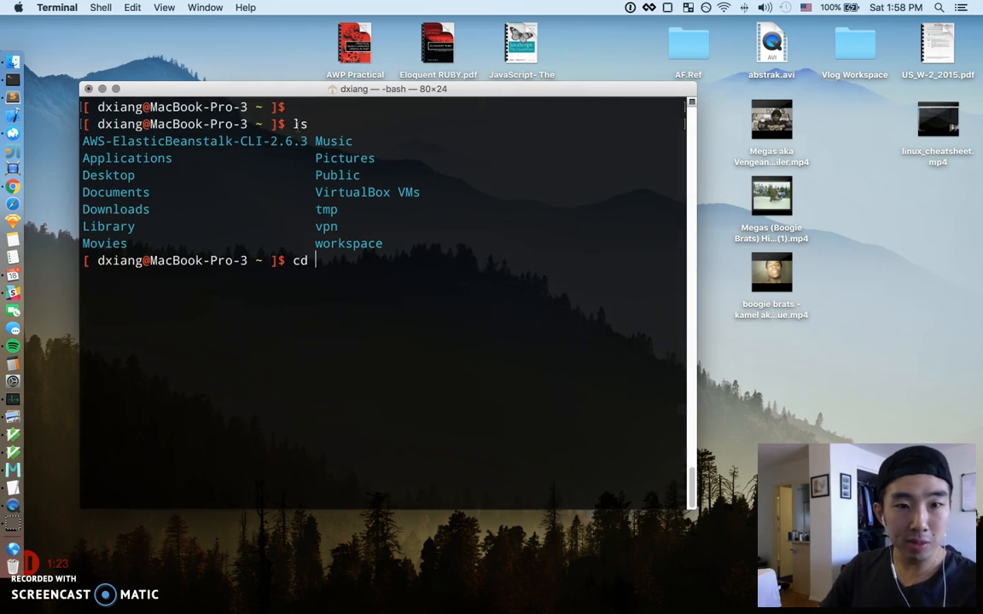
Step: Enter ~/workspace/ via Tab completion and list its projects, then cd .. home and relist it
type("~/w")
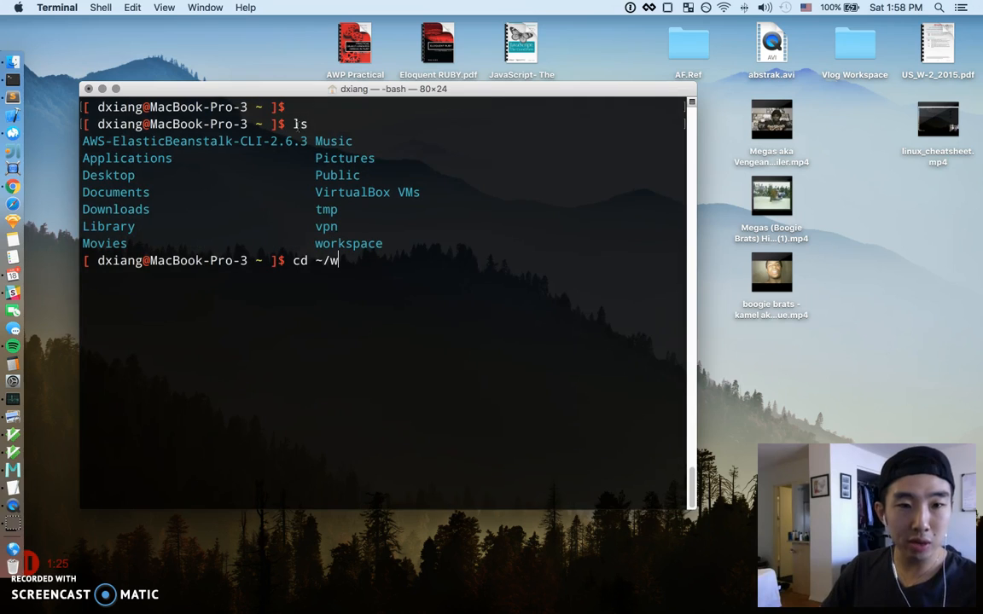
key("Backspace")
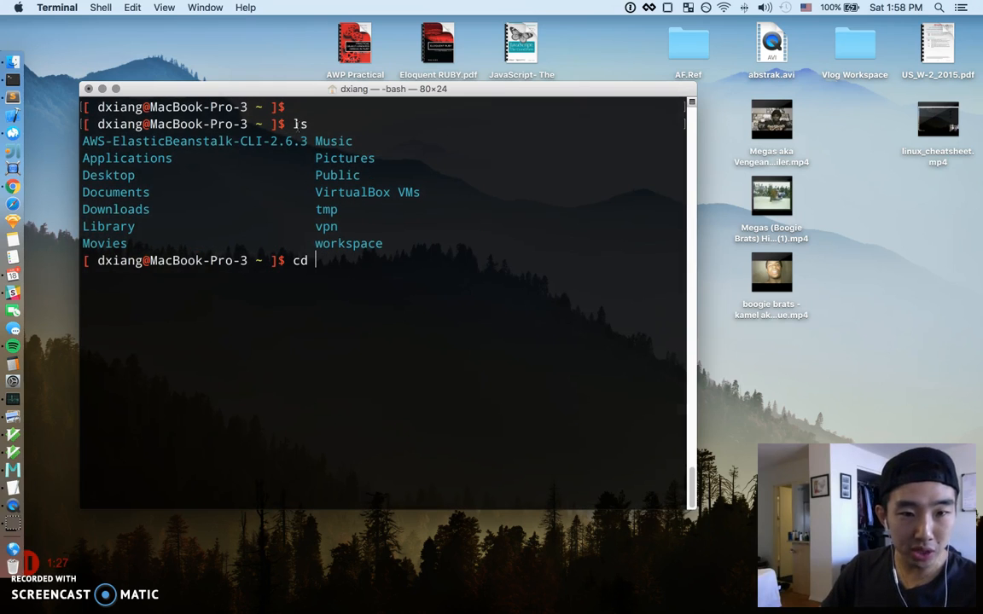
type("~/workspace/")
type("ls")
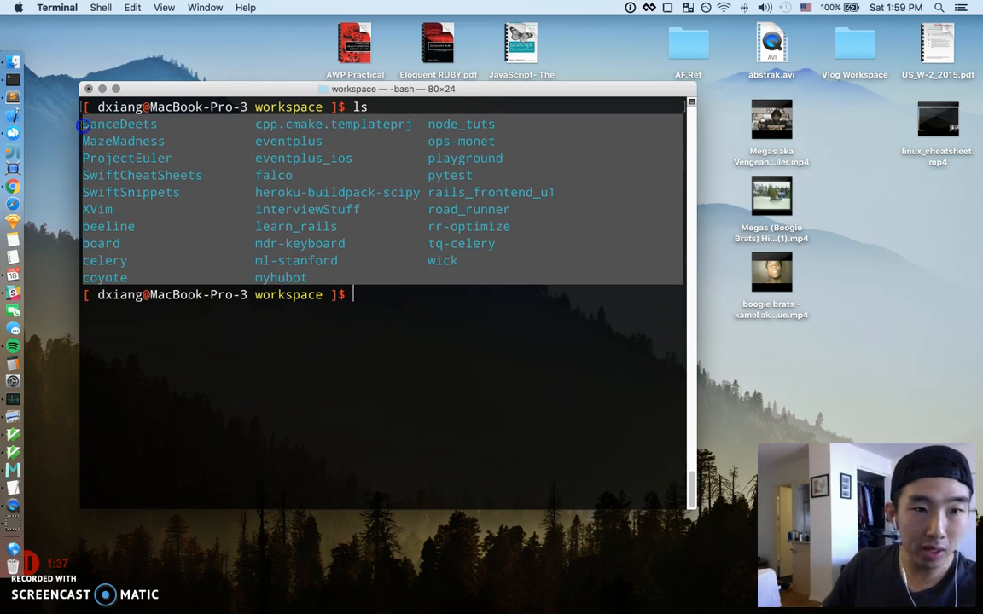
type("cd ..")
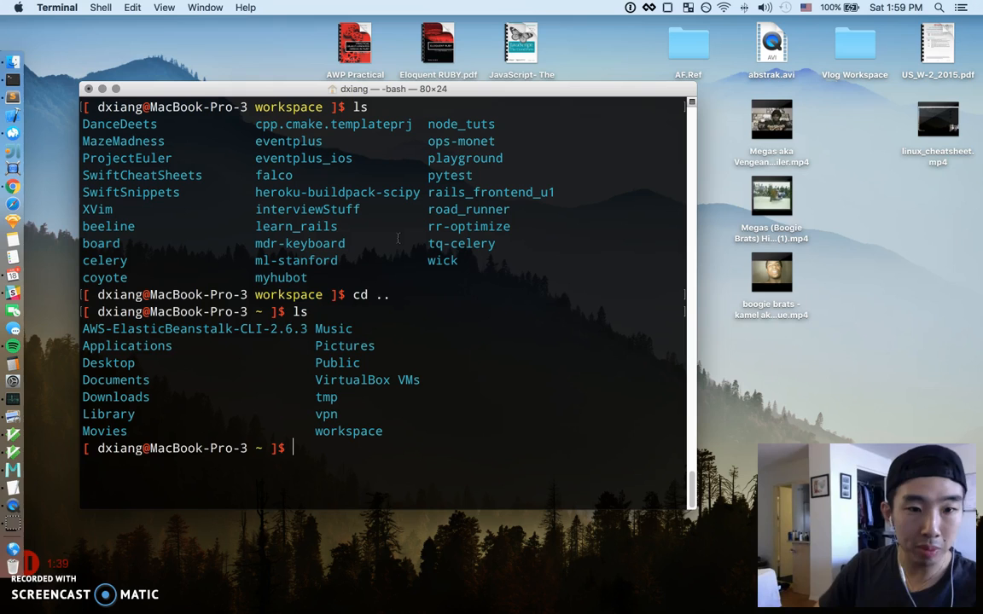
mouse_move(359, 424)
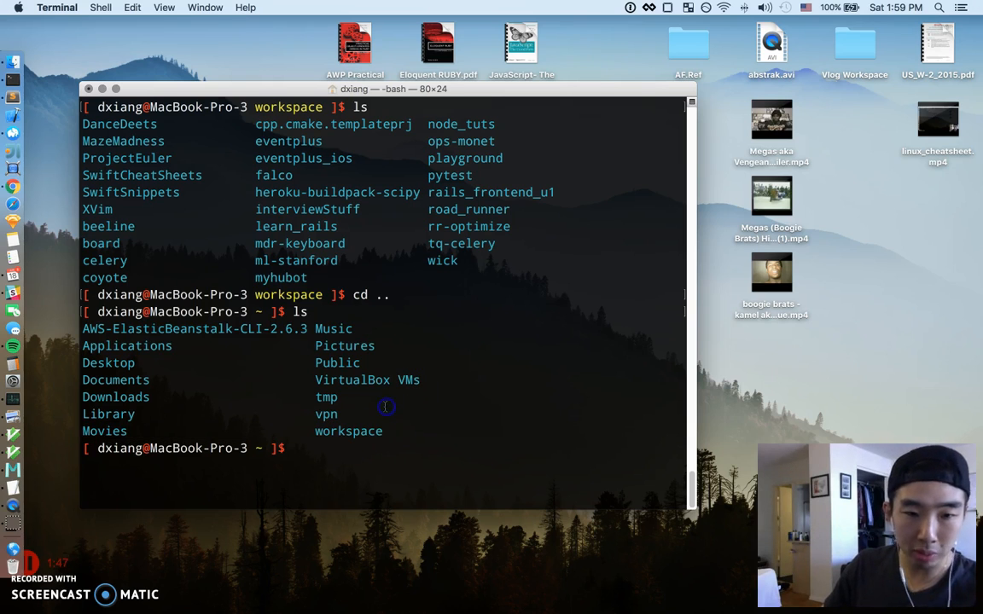
mouse_move(353, 431)
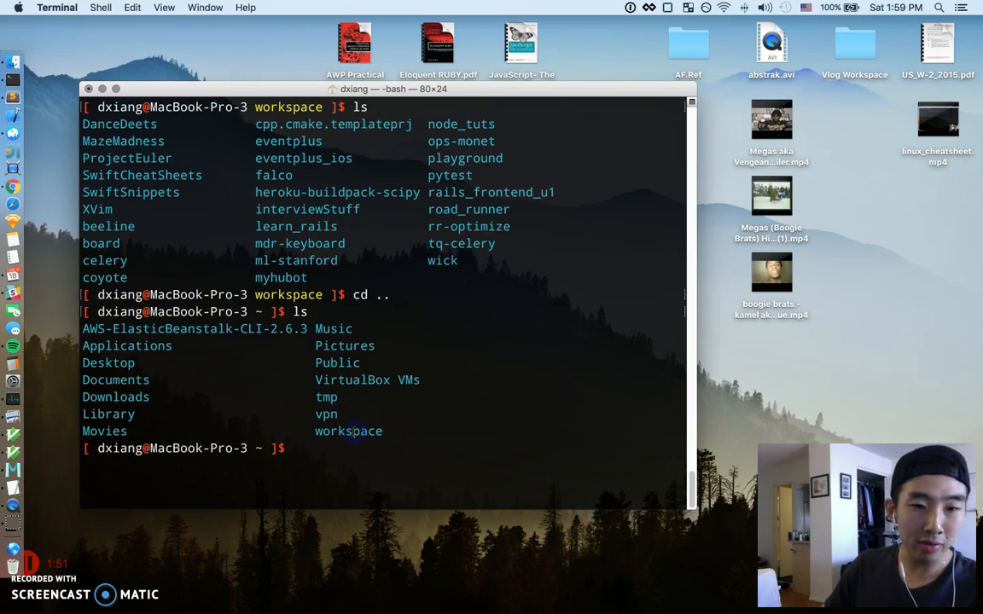
double_click(348, 431)
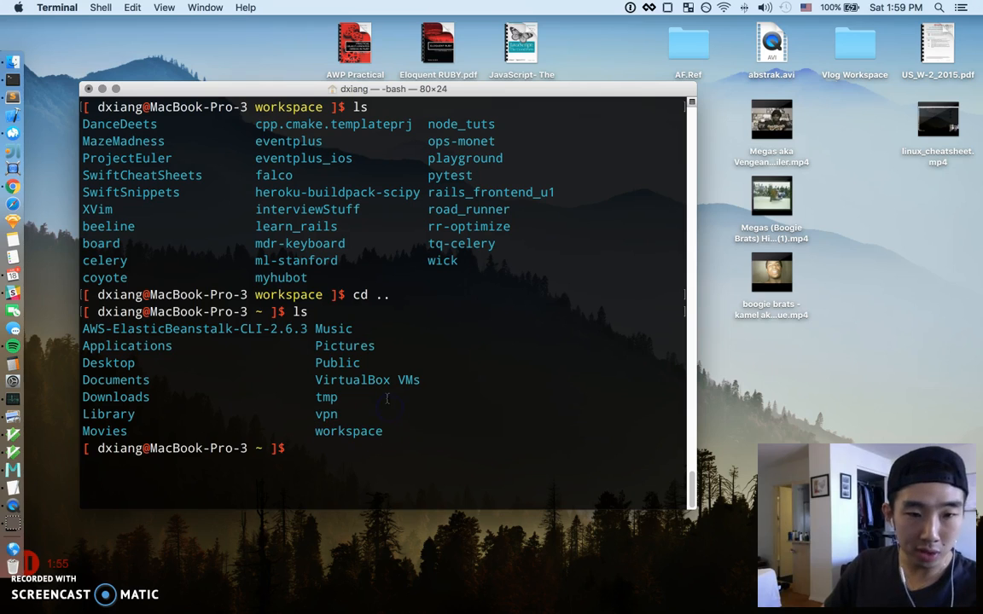
mouse_move(428, 396)
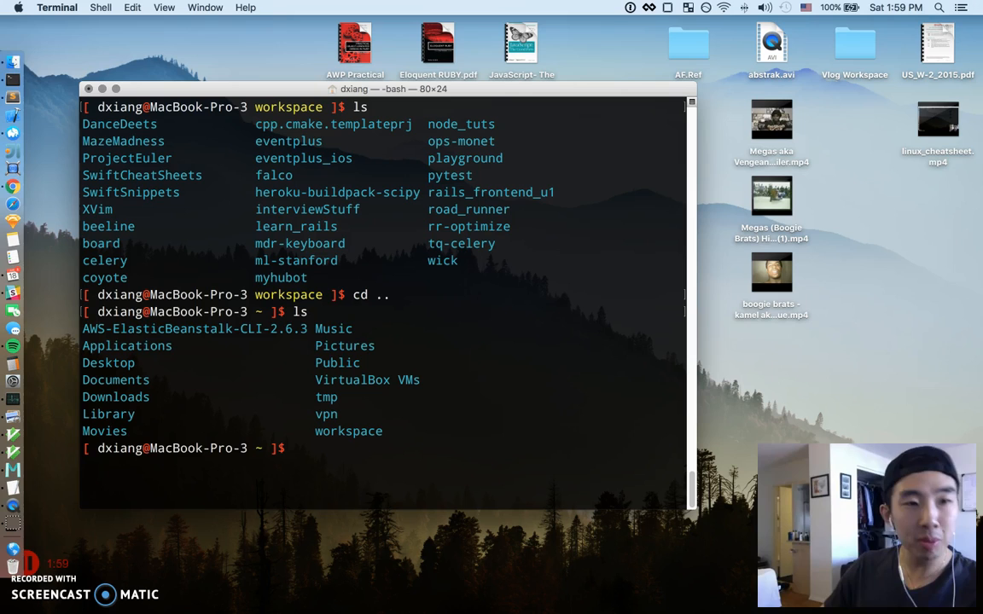
mouse_move(13, 435)
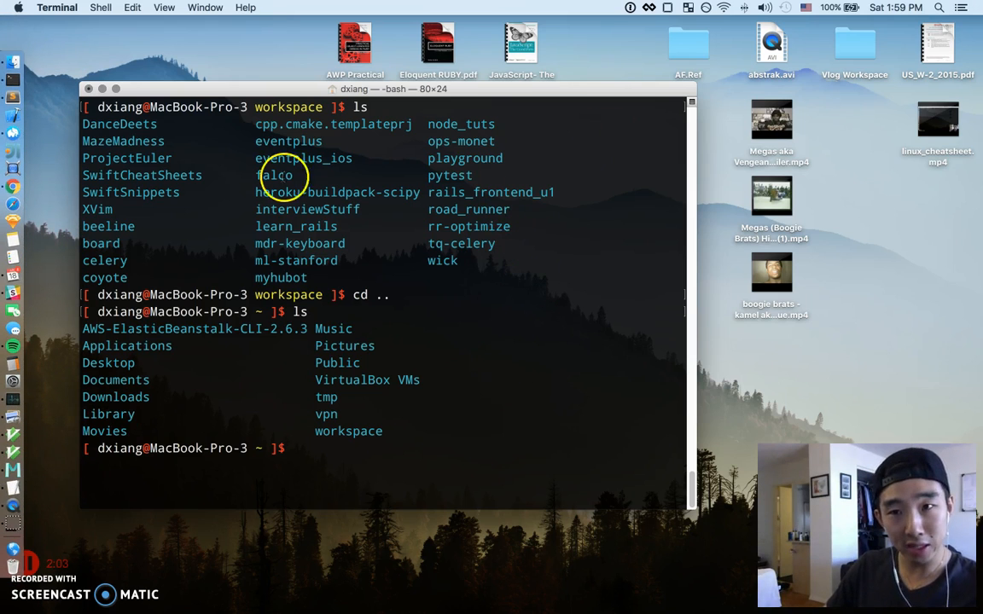
mouse_move(217, 102)
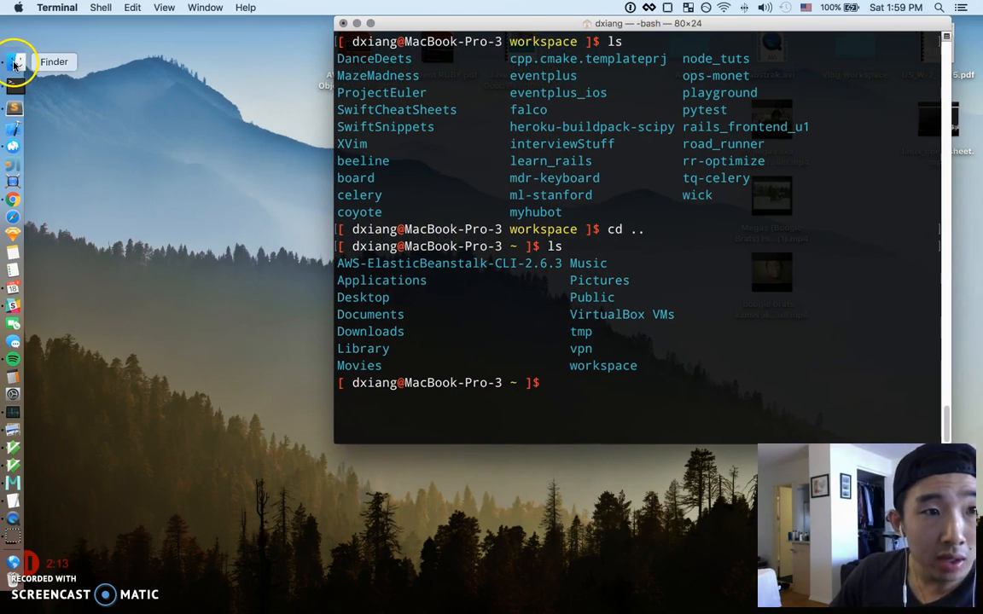
Step: Bring Finder to the front from the Dock, keeping Terminal visible behind it
left_click(16, 62)
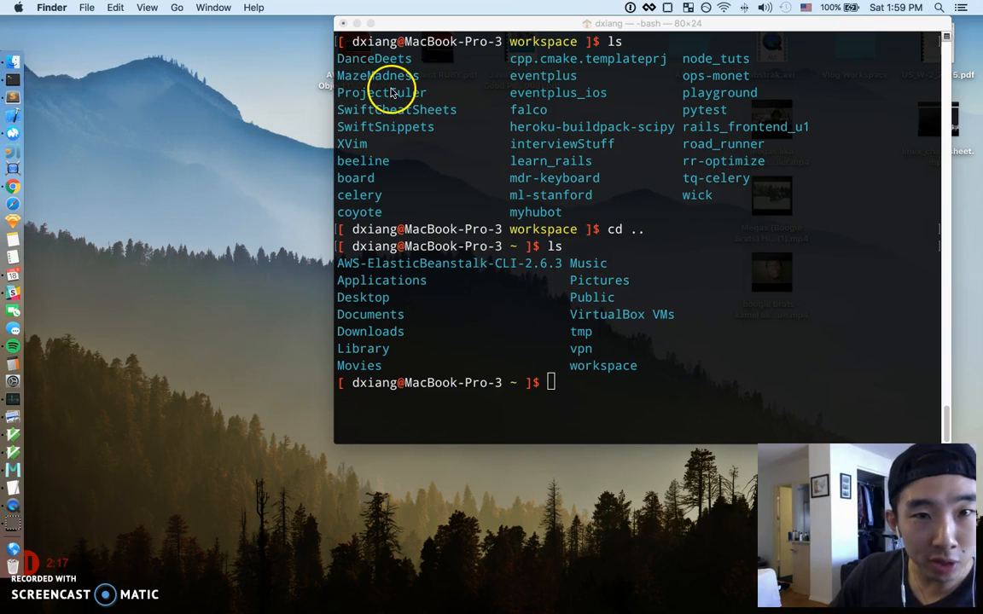
mouse_move(16, 97)
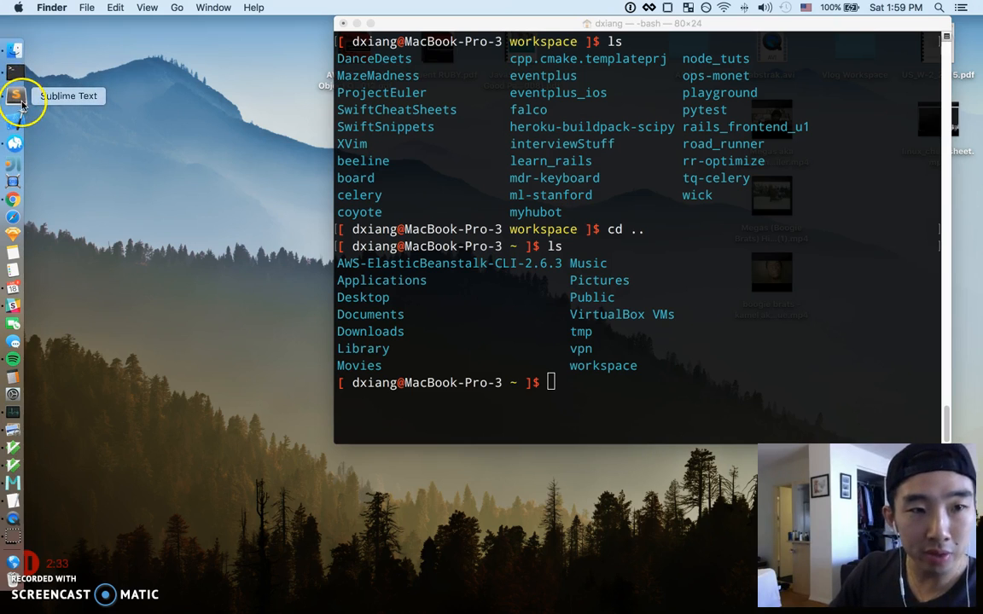
mouse_move(13, 112)
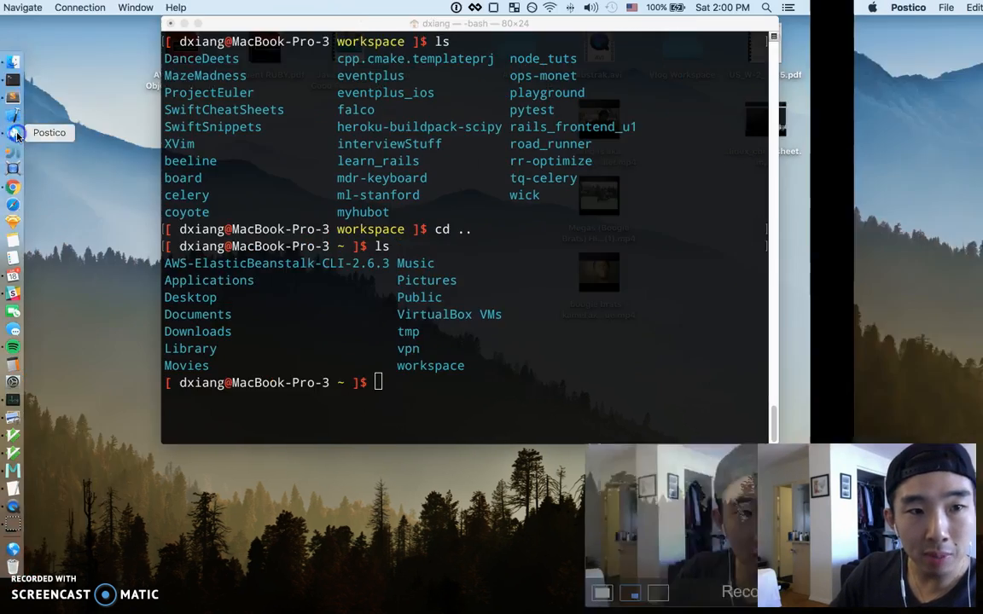
Step: Launch Postico from the Dock to show favorites like coyote, beeline, ops-monet and board
left_click(13, 133)
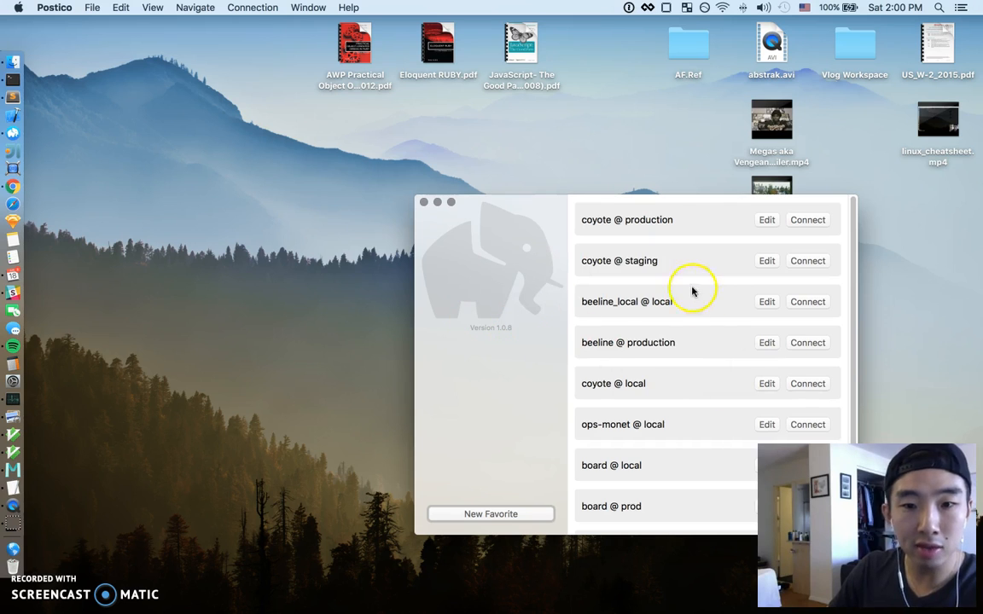
mouse_move(516, 218)
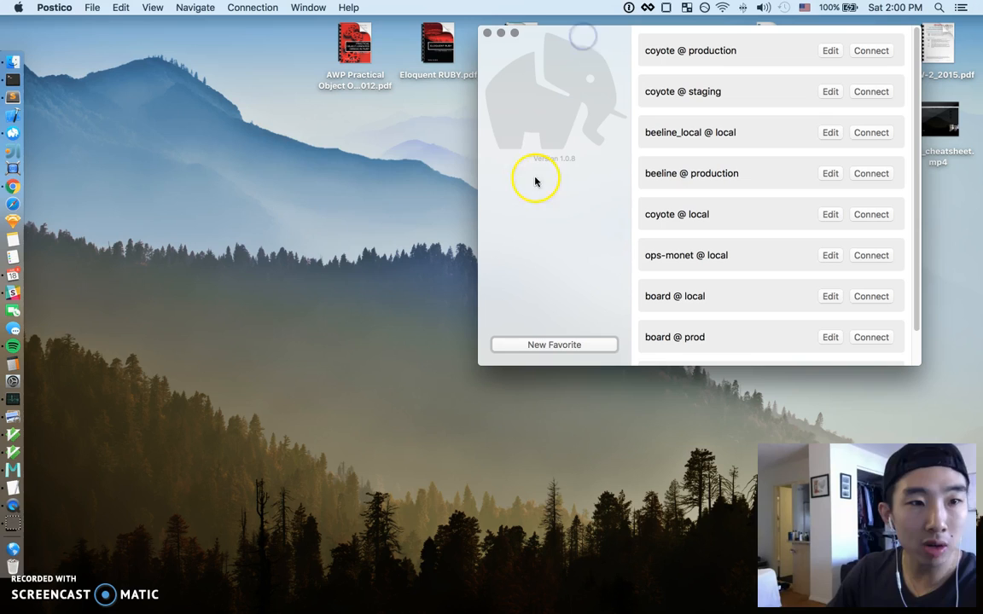
mouse_move(15, 149)
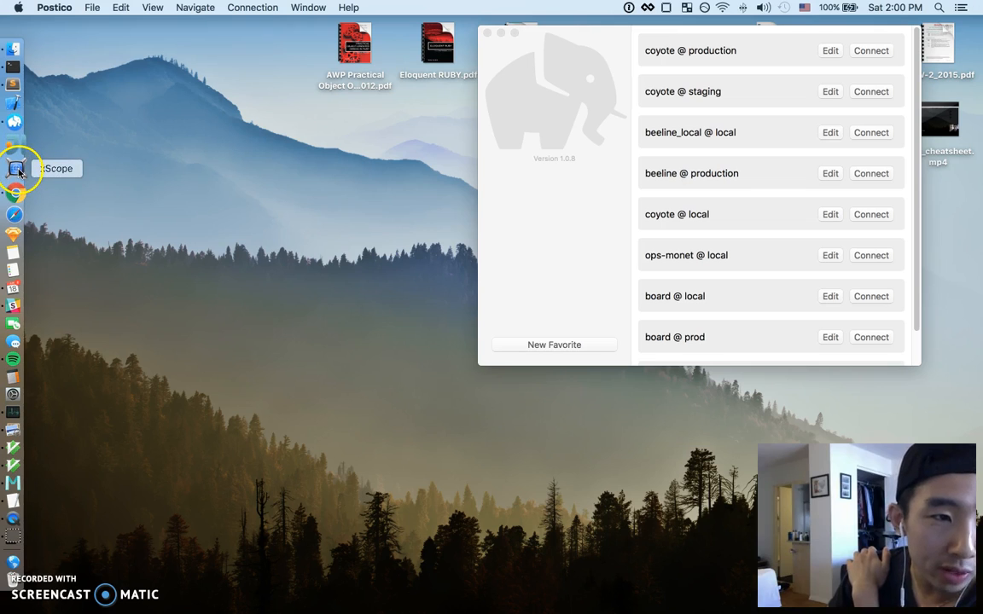
mouse_move(14, 186)
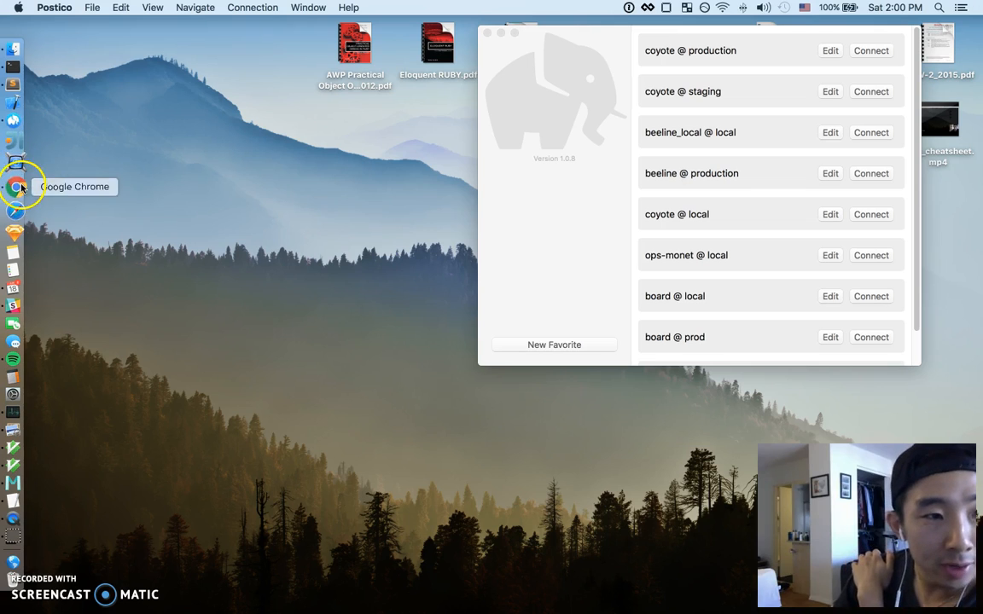
mouse_move(16, 202)
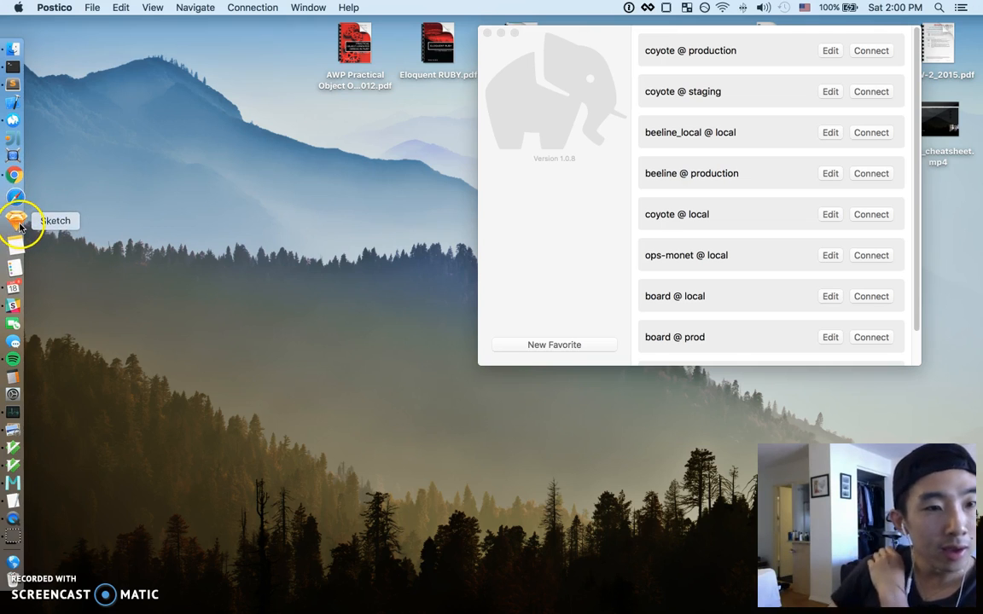
mouse_move(13, 256)
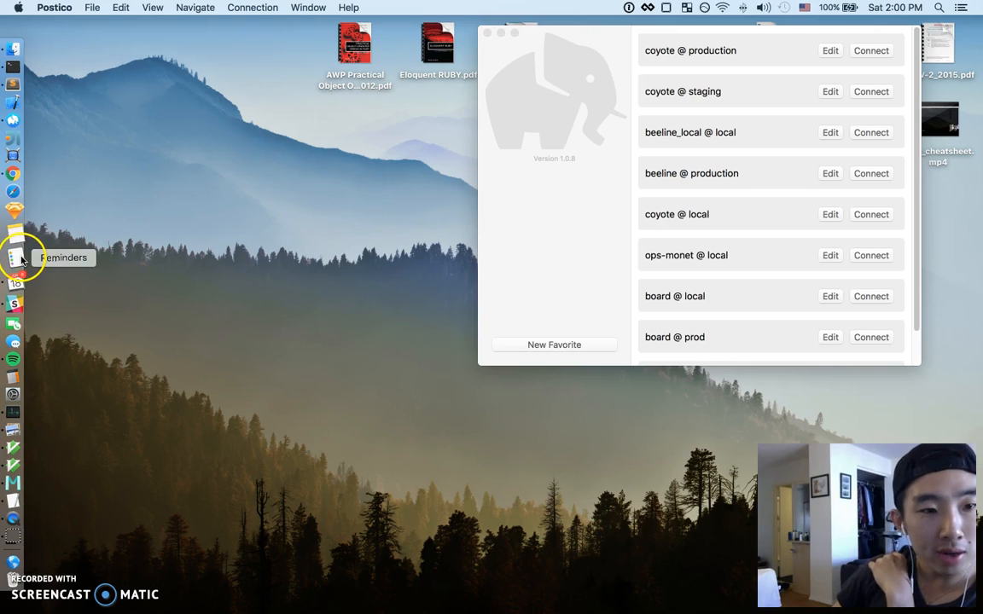
mouse_move(14, 293)
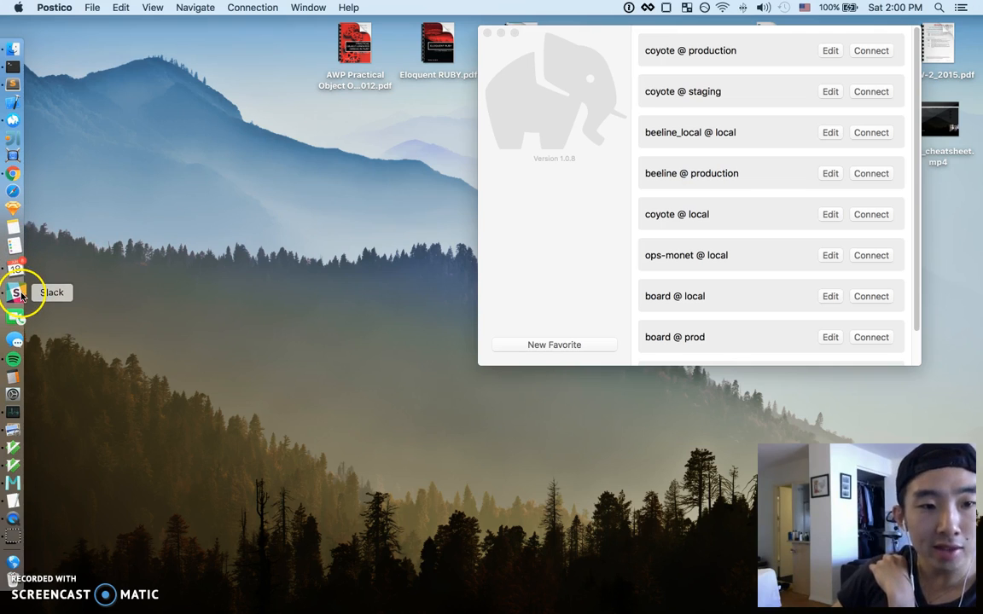
mouse_move(13, 328)
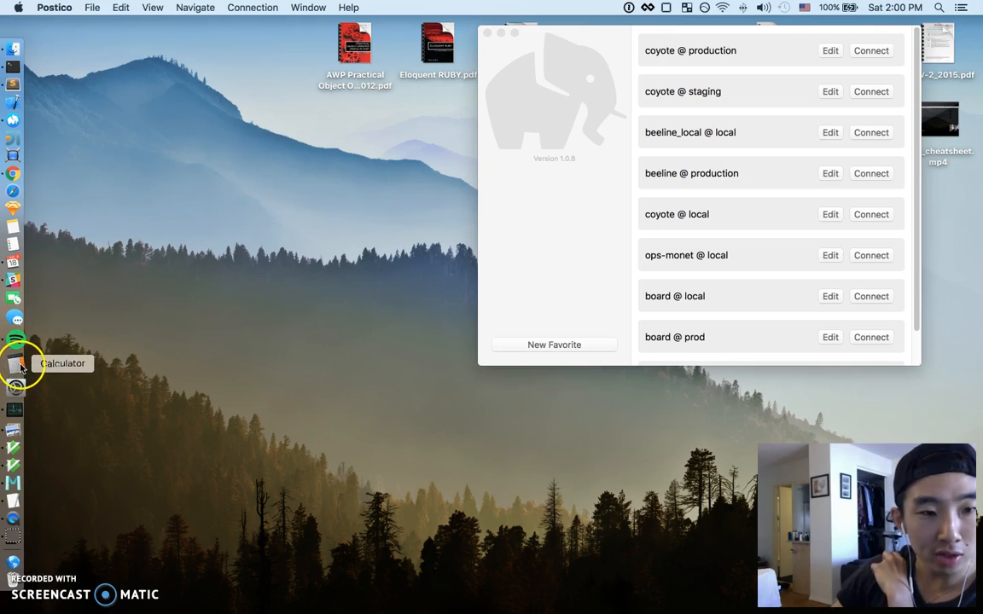
mouse_move(14, 401)
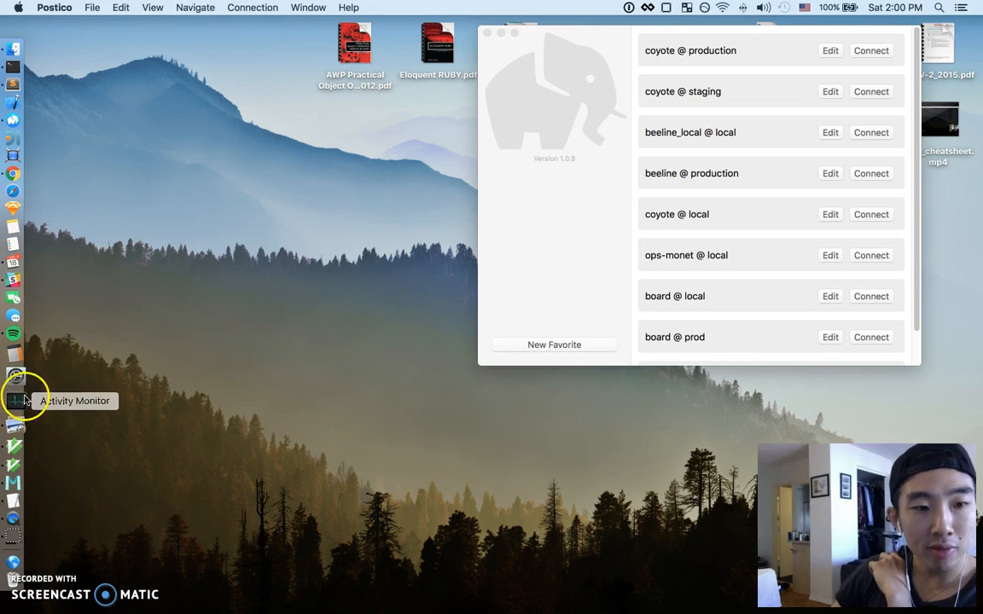
Step: Open Activity Monitor to view memory usage for all processes, then close its window
left_click(14, 400)
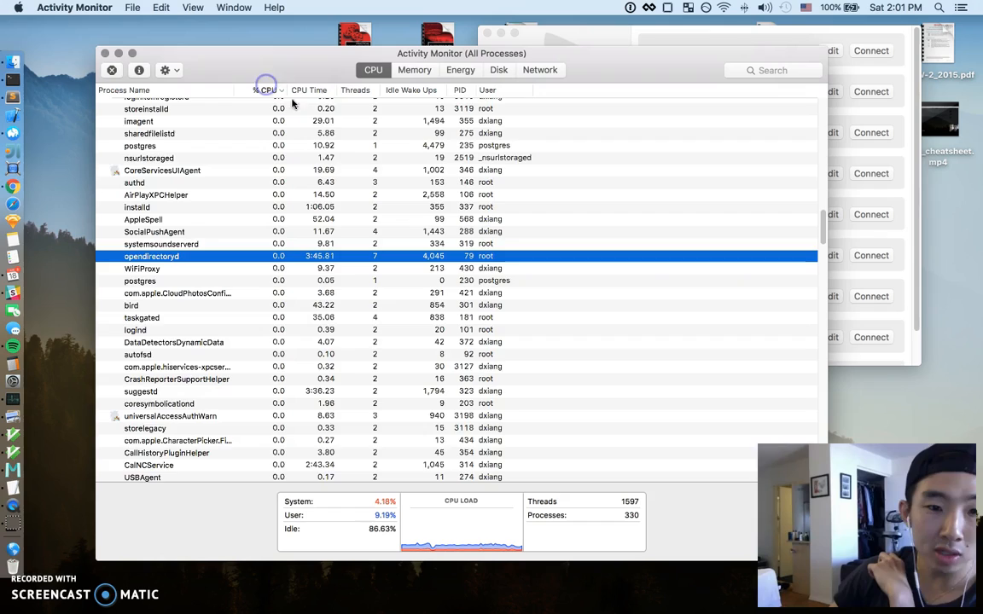
left_click(415, 70)
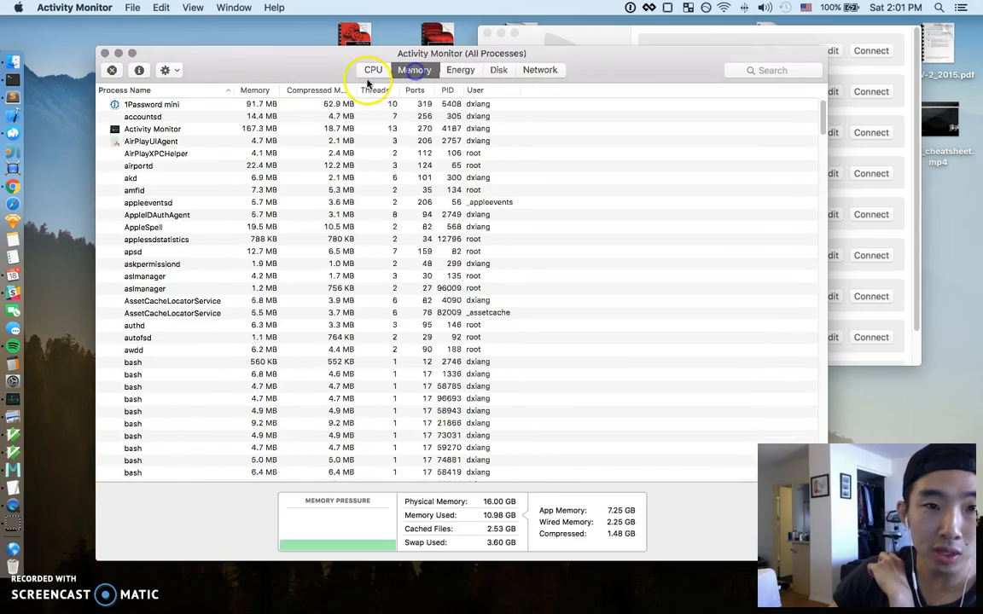
left_click(373, 69)
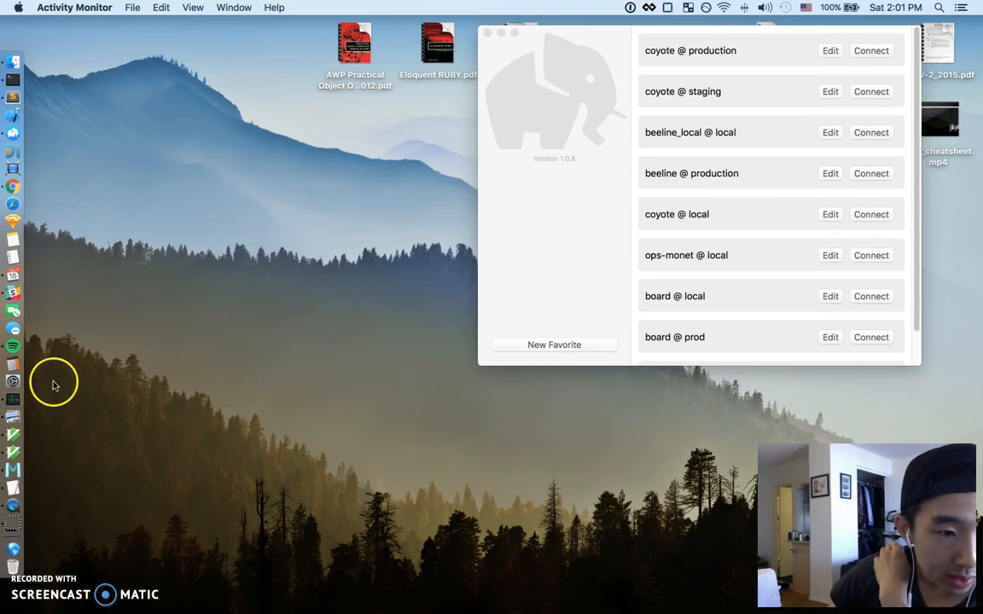
mouse_move(13, 434)
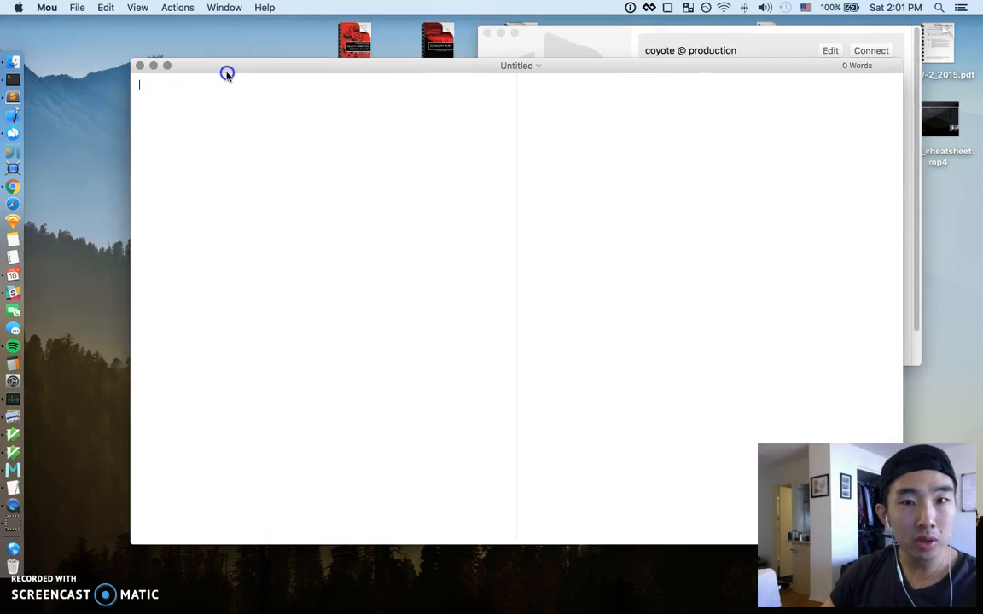
Step: Browse Mou's Edit menu and File > Open Recent README files, such as beeline's
left_click(104, 8)
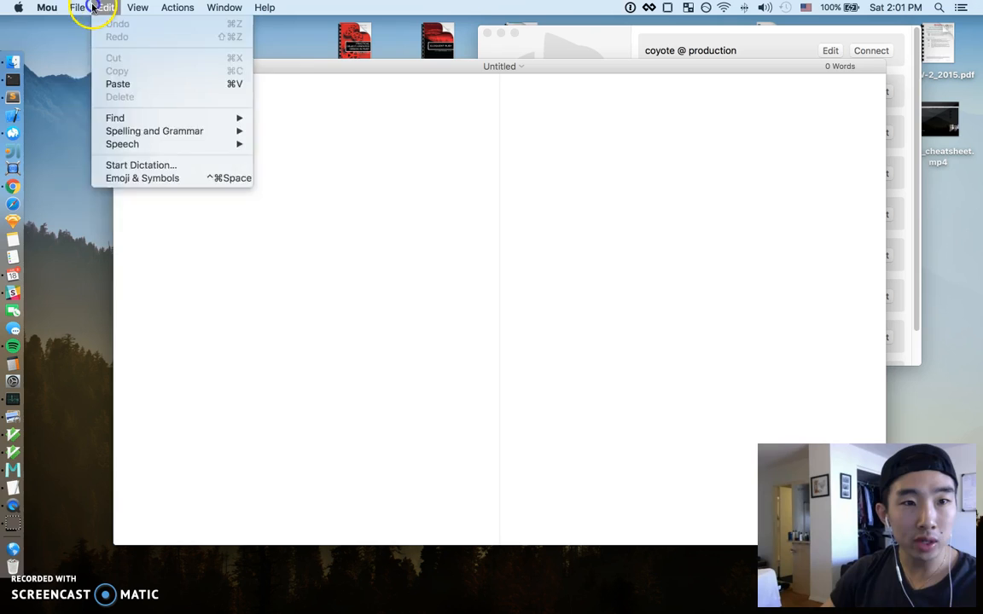
left_click(77, 7)
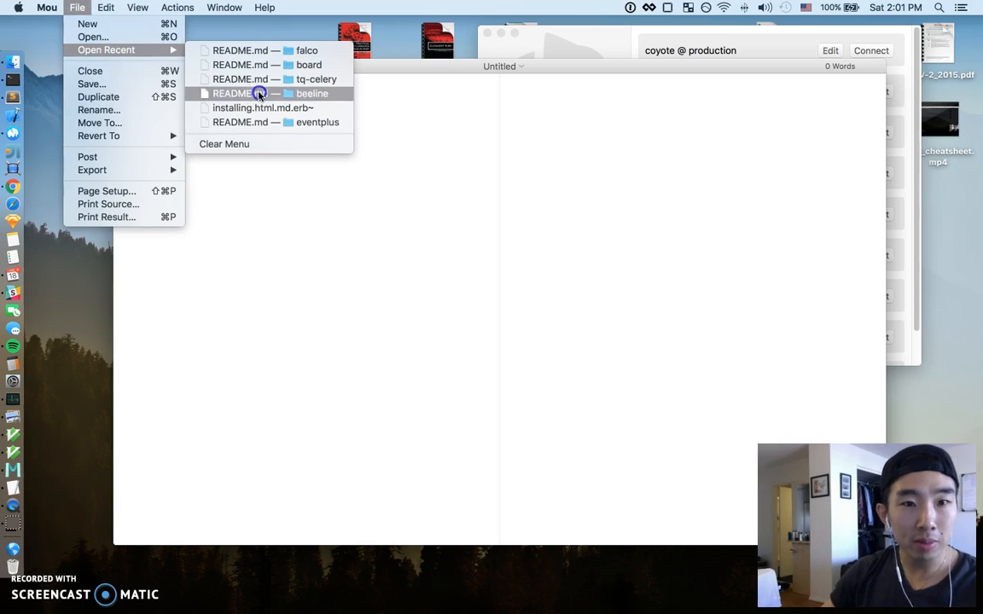
left_click(262, 108)
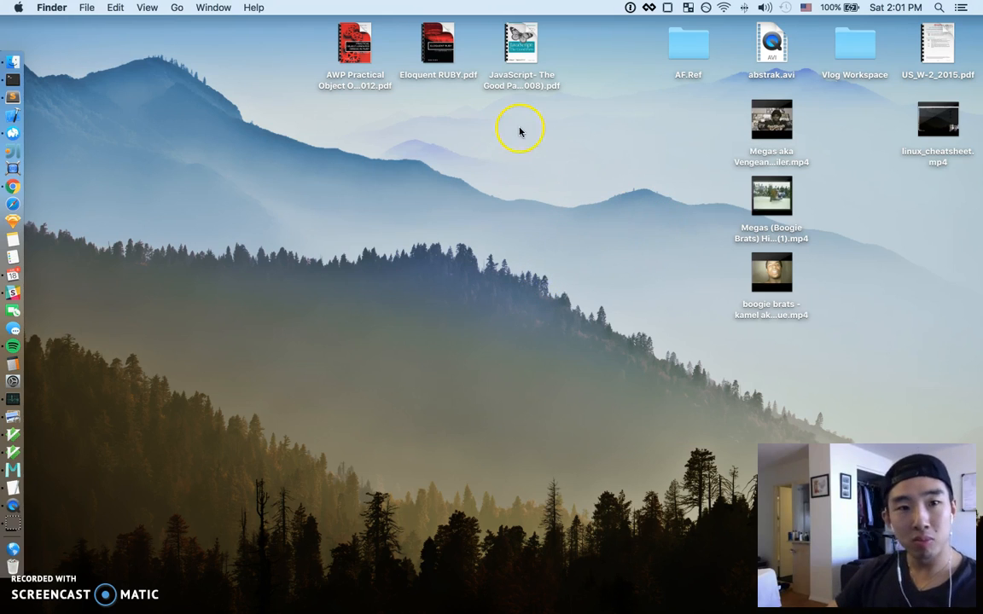
Step: Focus the desktop and open the 1Password menu bar menu
left_click(629, 7)
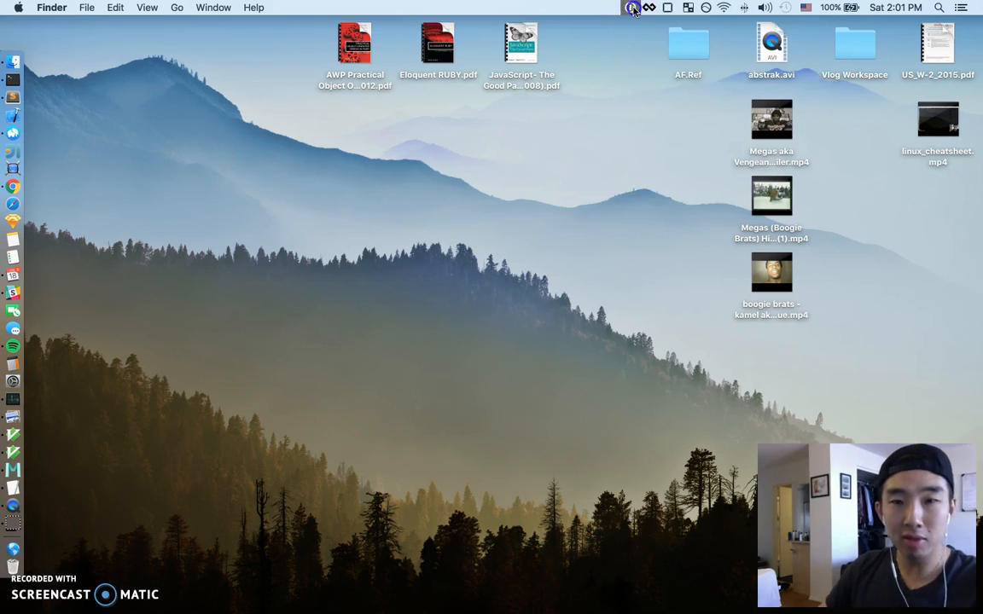
left_click(630, 7)
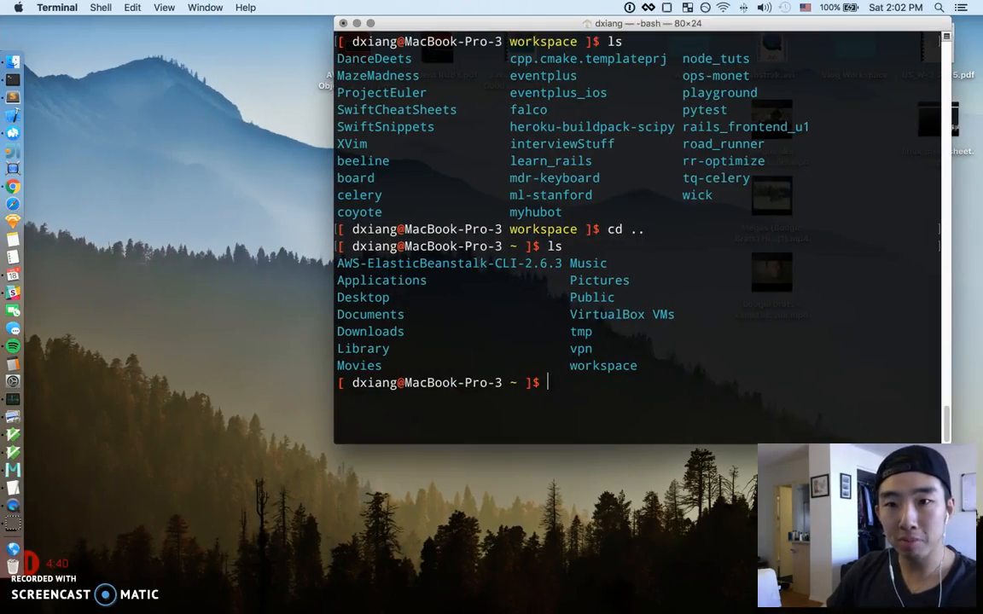
Step: Show the Karabiner, BetterSnapTool and f.lux menu bar menus in turn
left_click(649, 7)
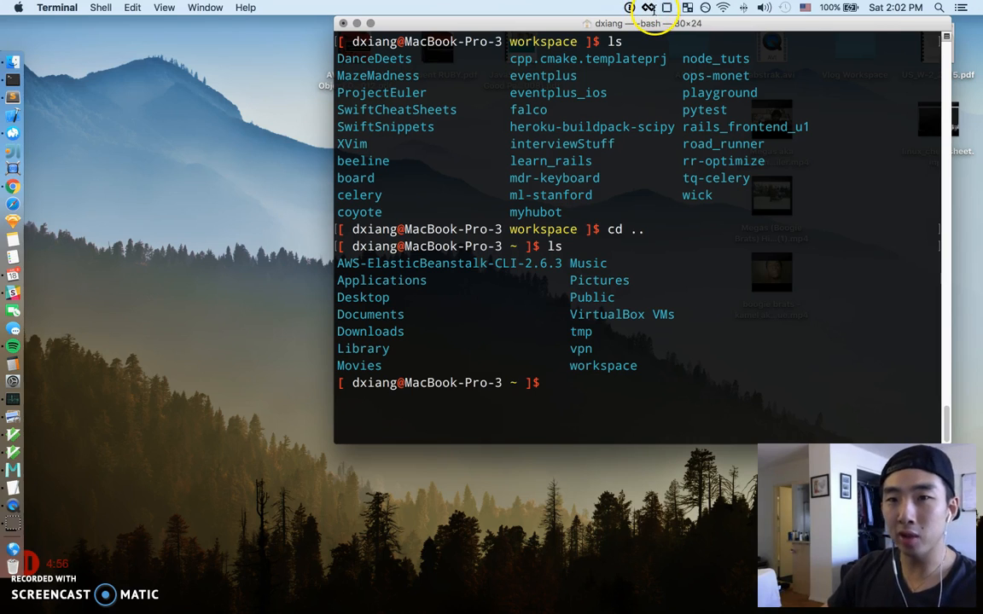
left_click(668, 7)
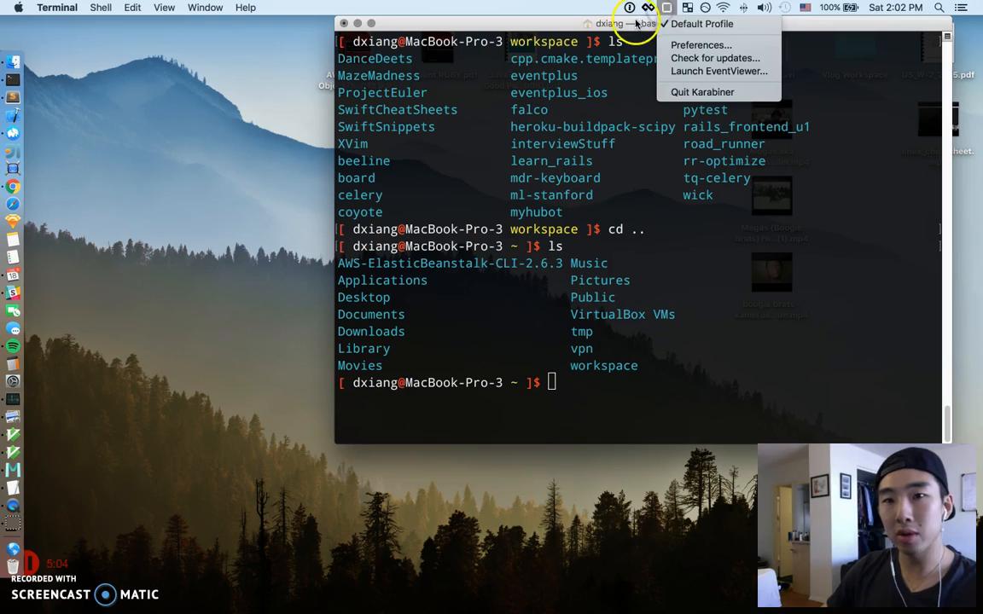
left_click(685, 7)
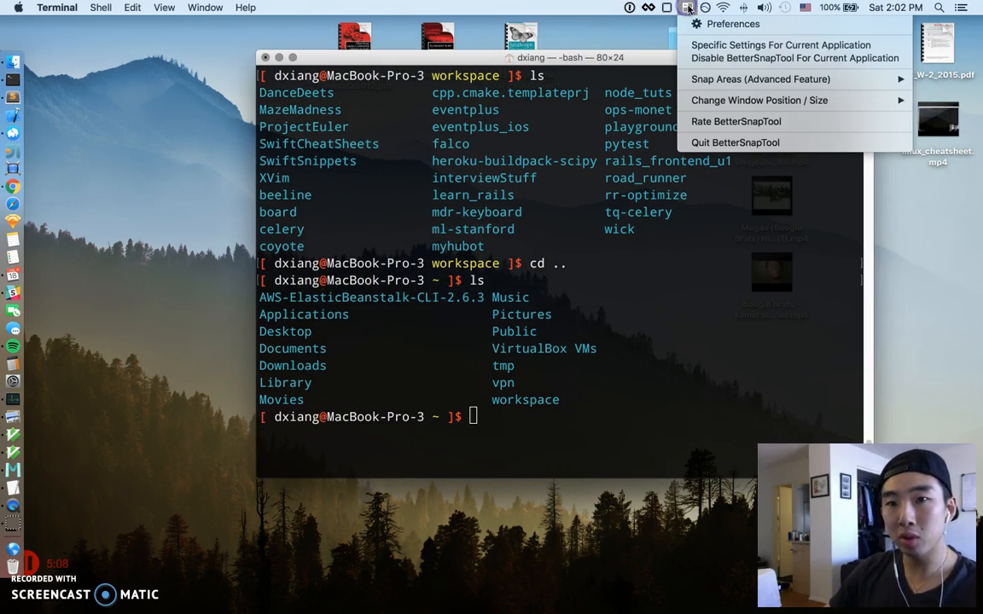
left_click(706, 7)
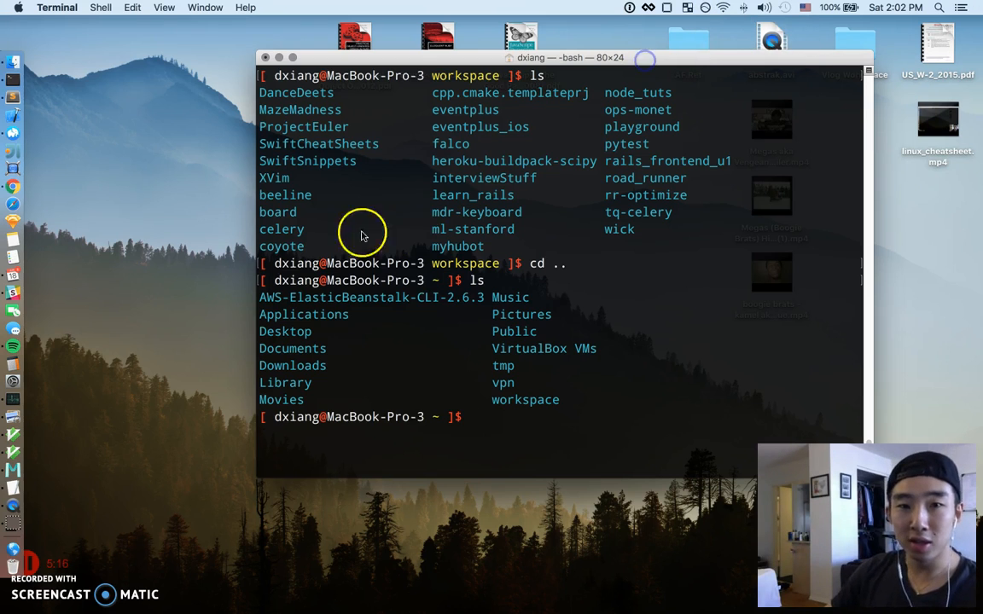
mouse_move(228, 231)
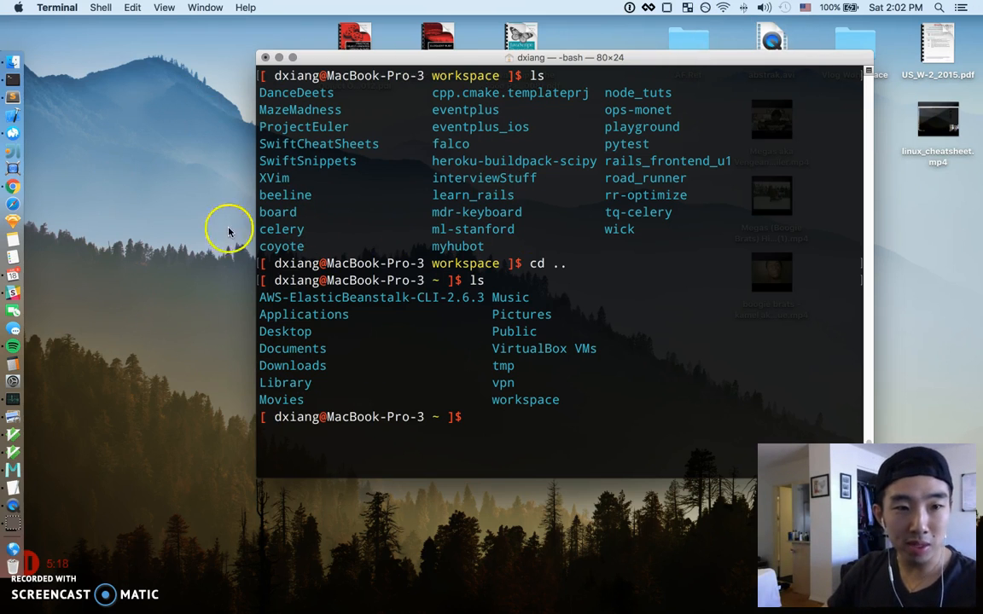
mouse_move(708, 119)
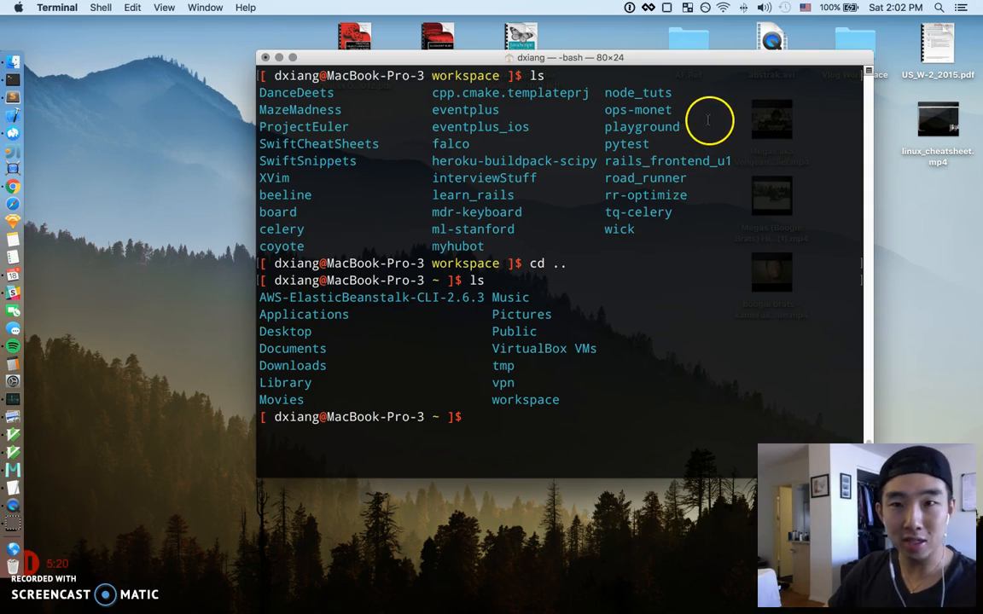
left_click(707, 7)
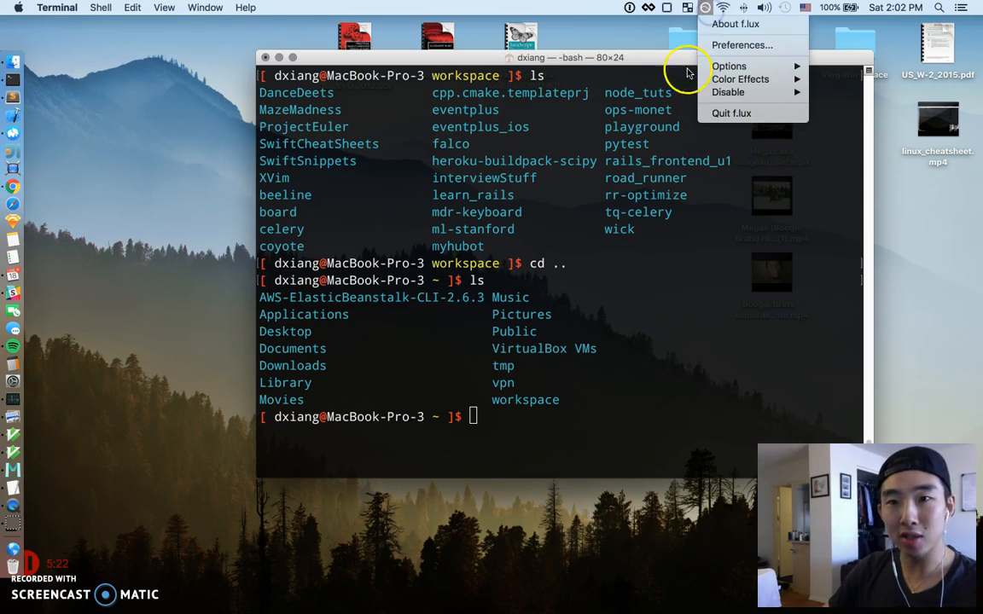
mouse_move(689, 59)
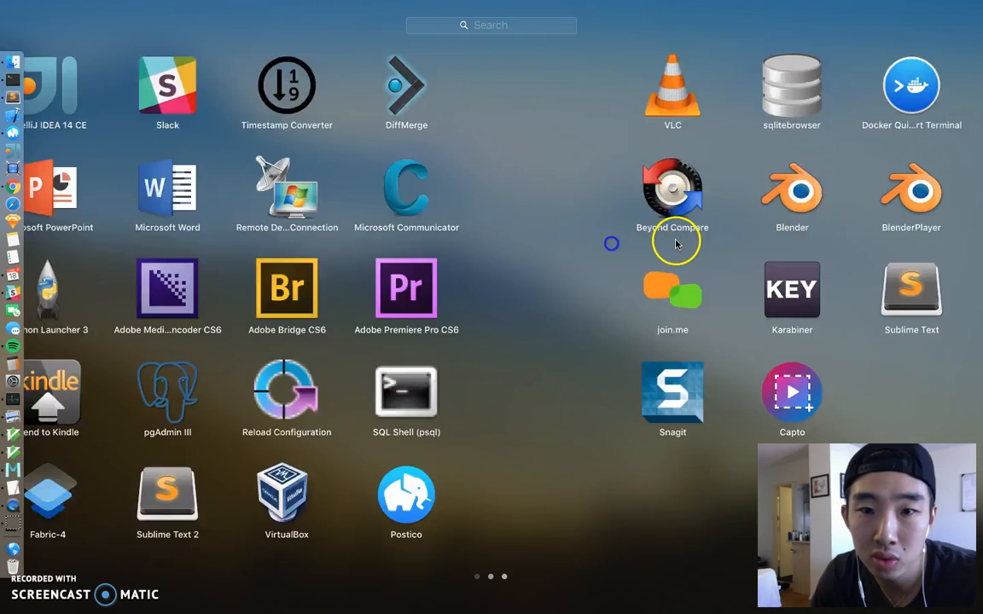
Step: Swipe through Launchpad pages of installed apps like Sketch, Slack, Microsoft Office and Wireshark
scroll("left", 3)
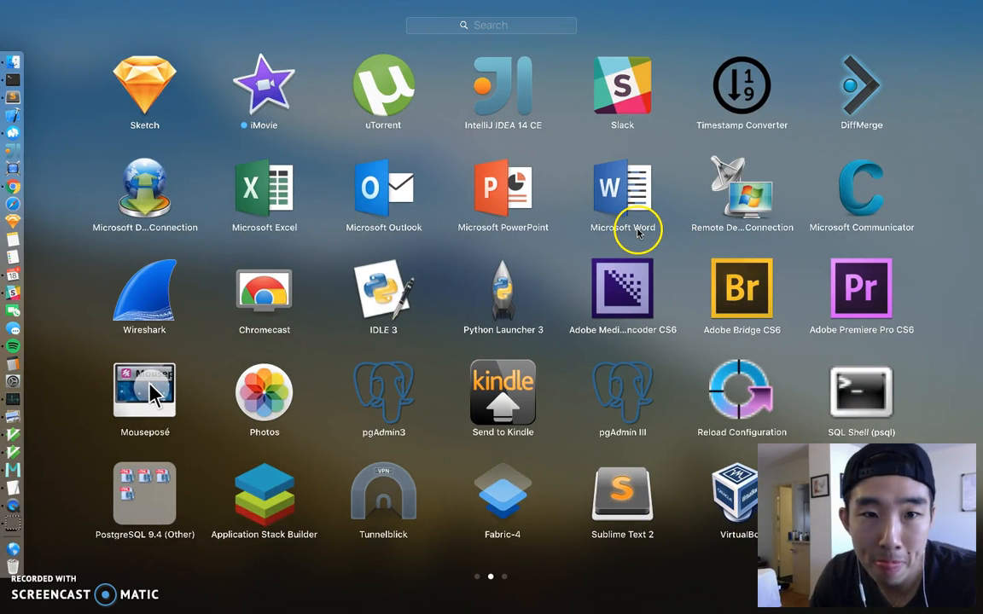
mouse_move(397, 176)
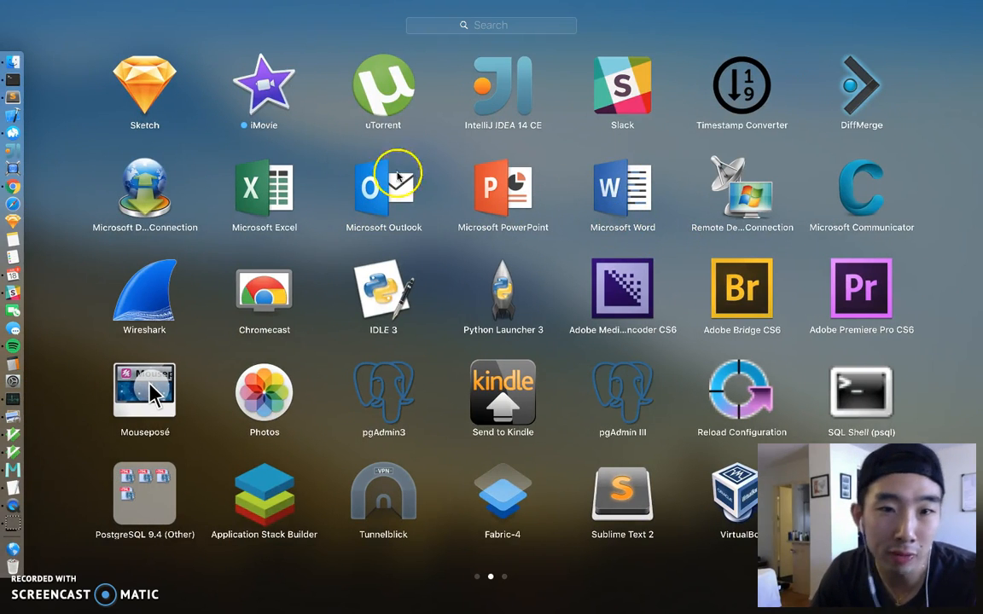
mouse_move(561, 116)
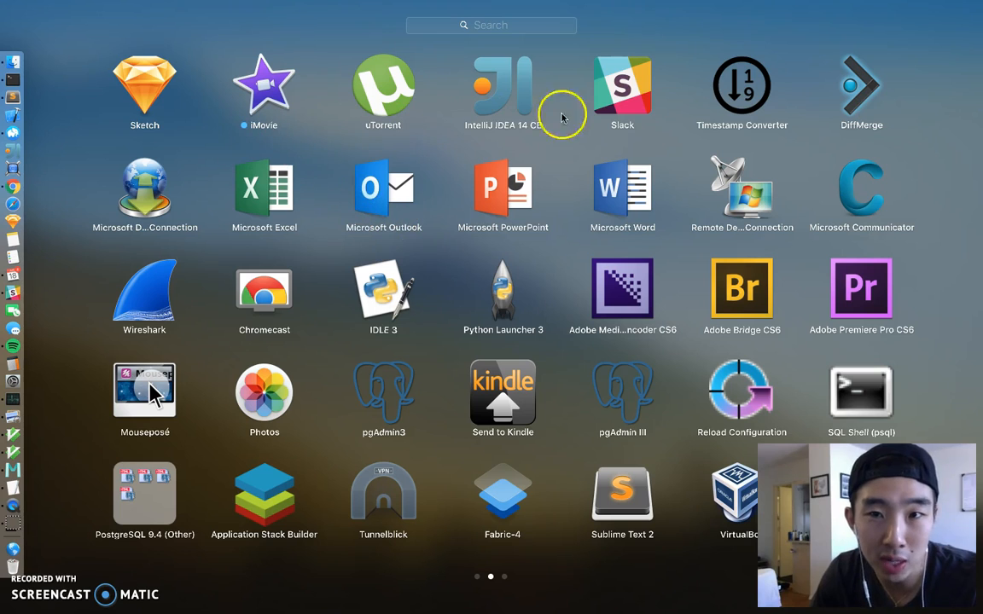
mouse_move(786, 191)
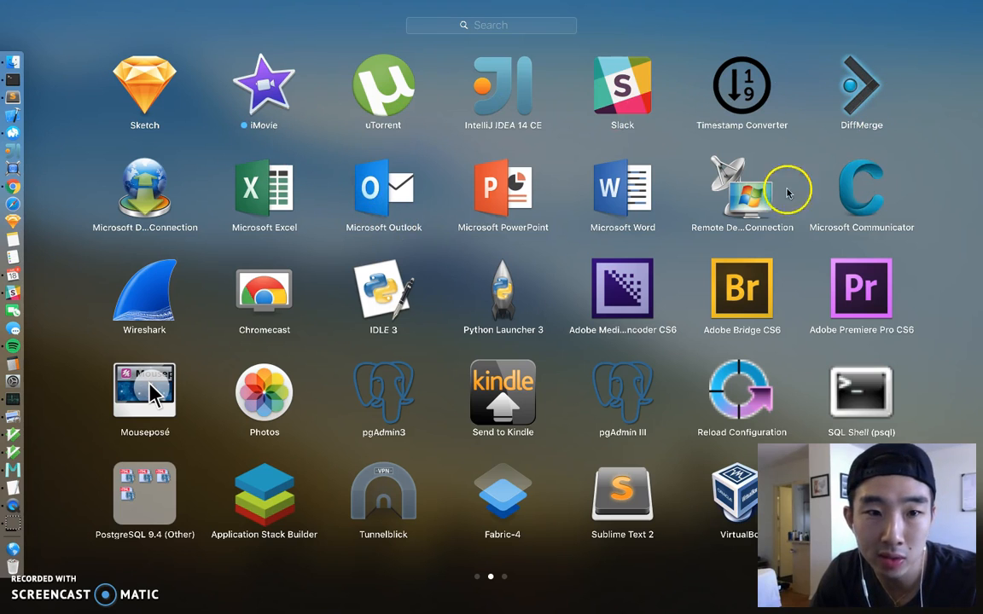
mouse_move(143, 303)
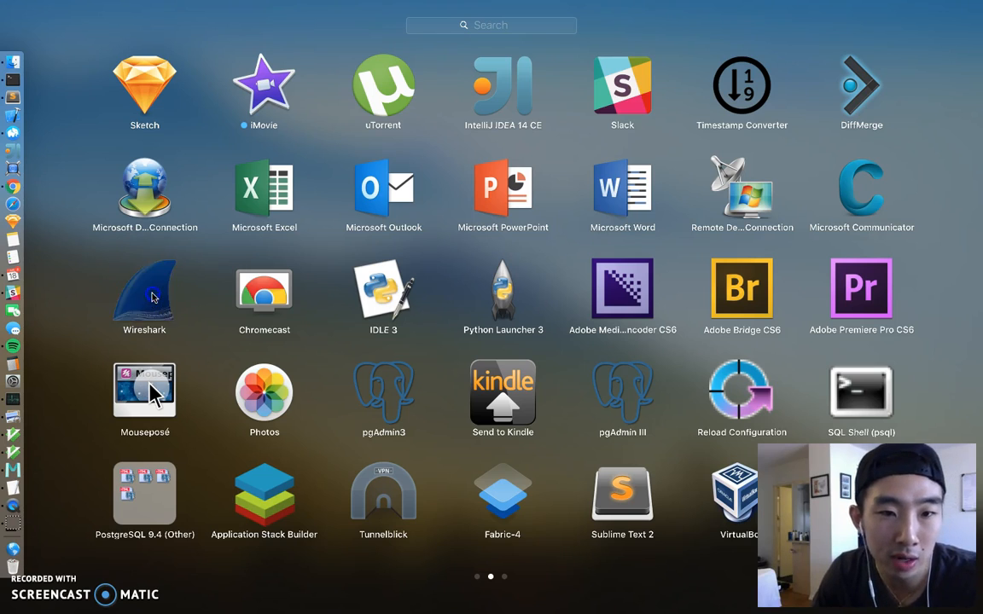
left_click(144, 288)
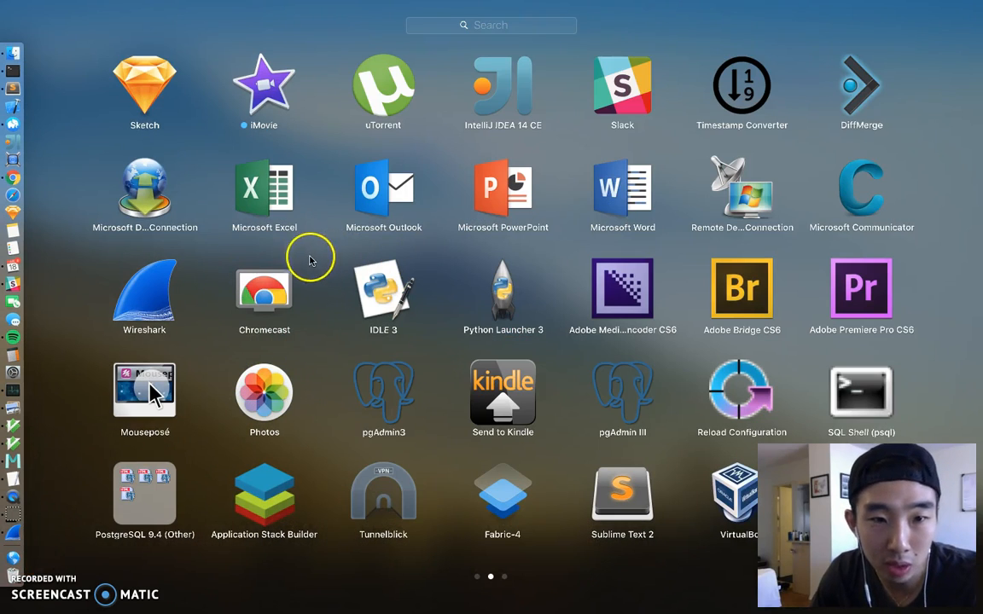
mouse_move(188, 280)
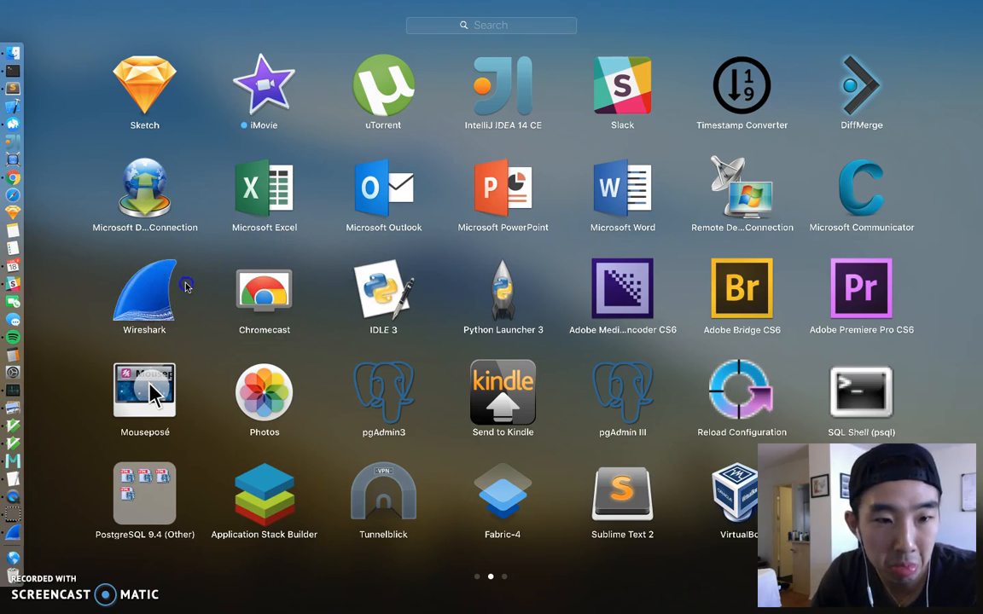
mouse_move(442, 305)
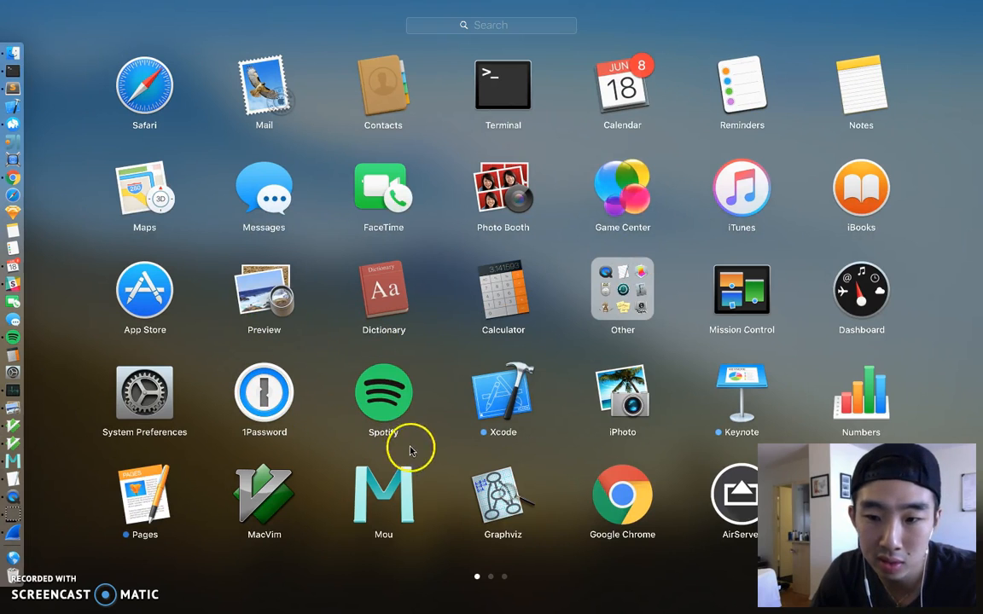
mouse_move(832, 380)
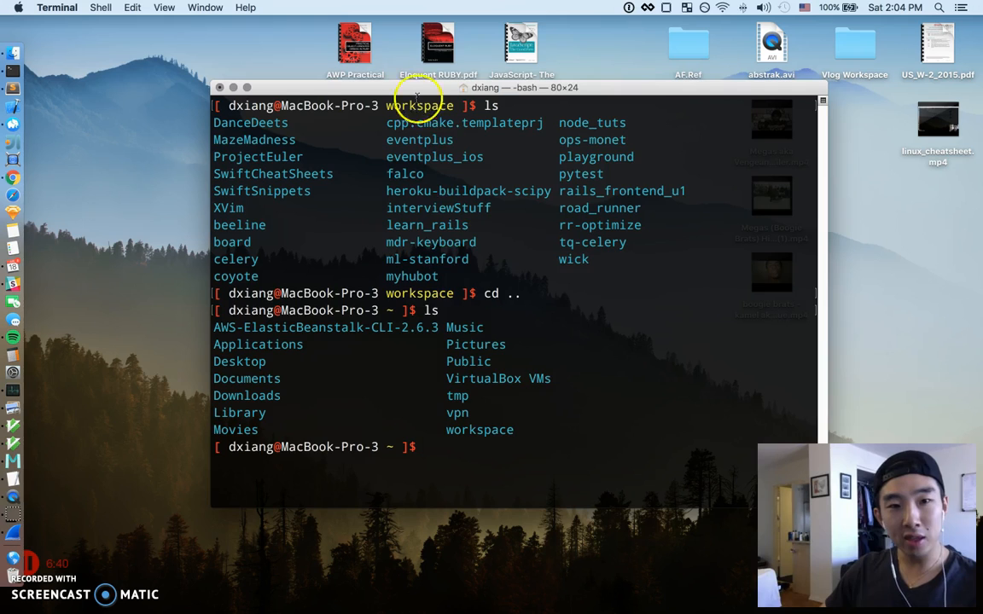
Step: Drag the Terminal window far left, then back to just left of centre
left_click_drag(418, 87, 182, 62)
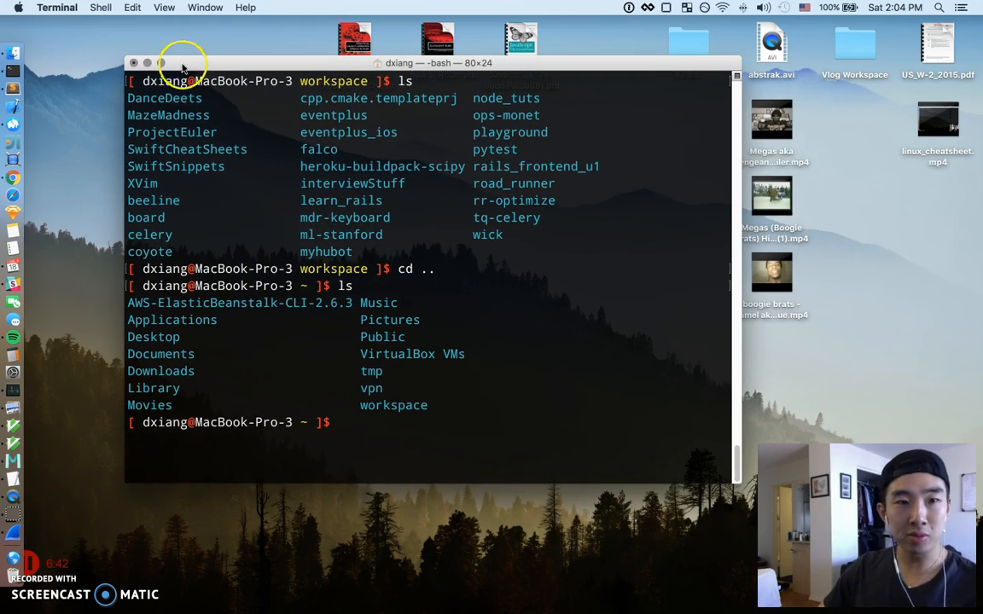
mouse_move(305, 312)
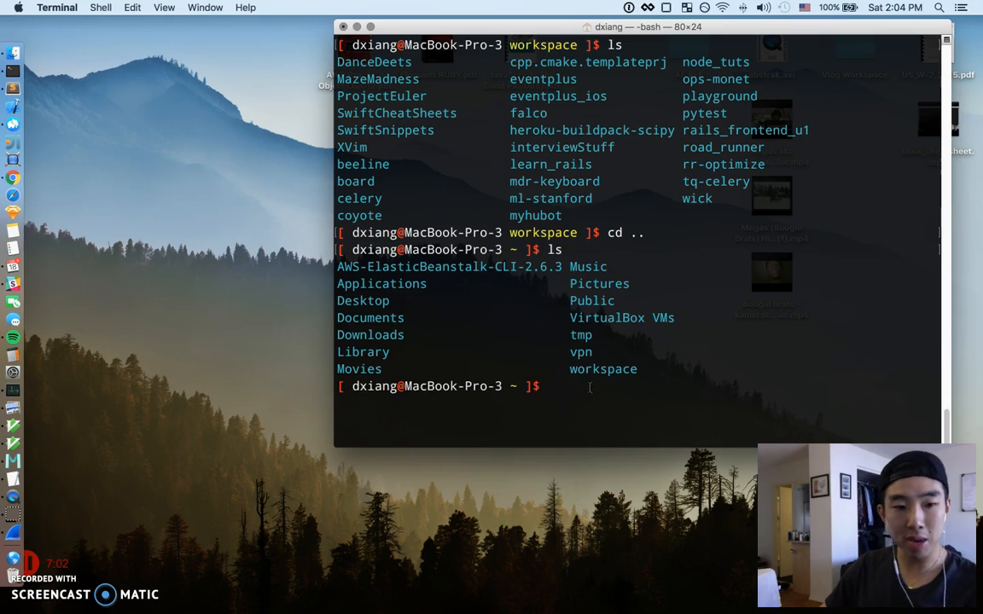
mouse_move(595, 386)
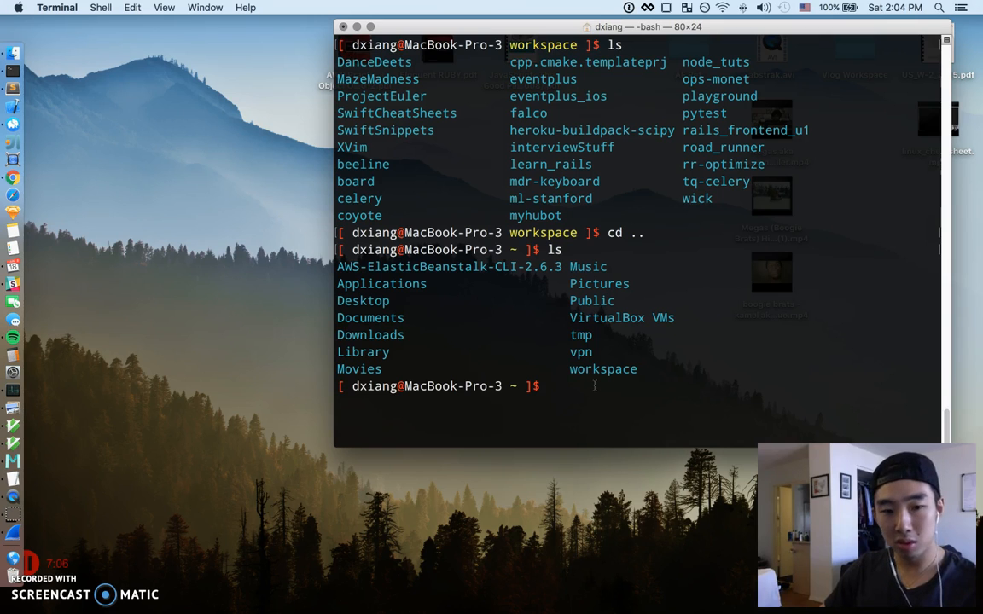
left_click_drag(648, 26, 577, 33)
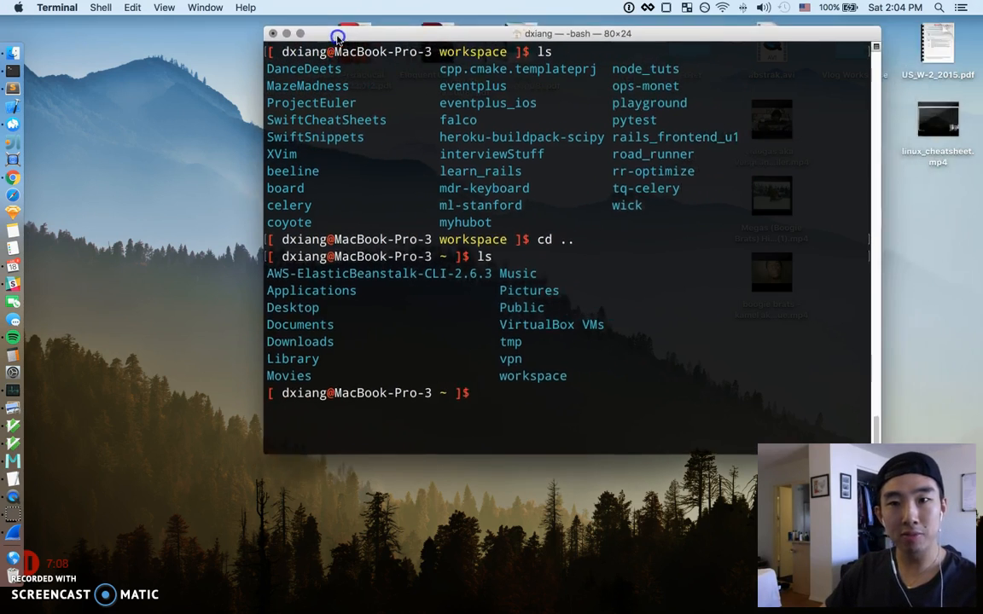